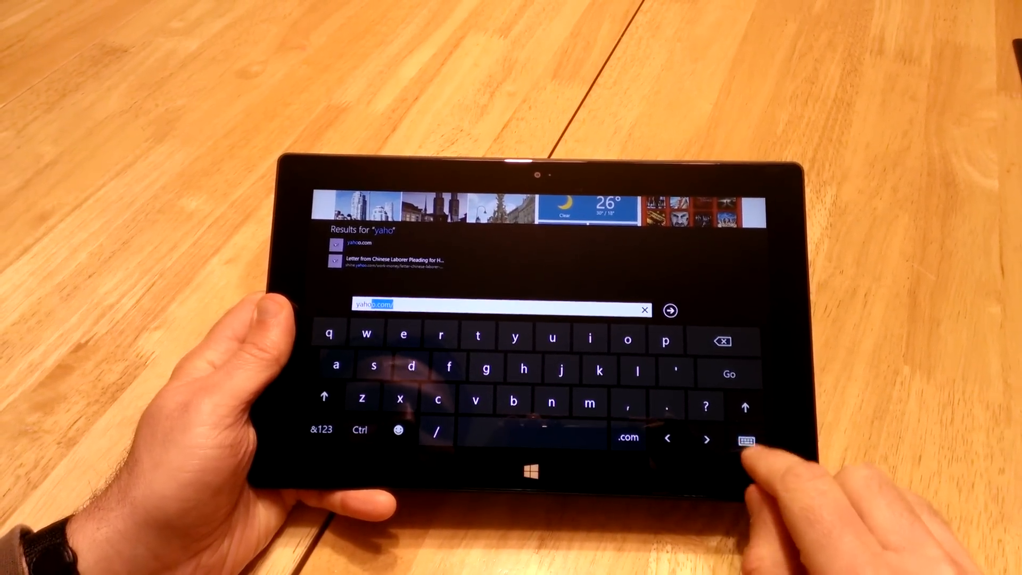
# Step: Switch to the split thumb keyboard and finish typing 'o' to complete yahoo.com
pyautogui.click(744, 439)
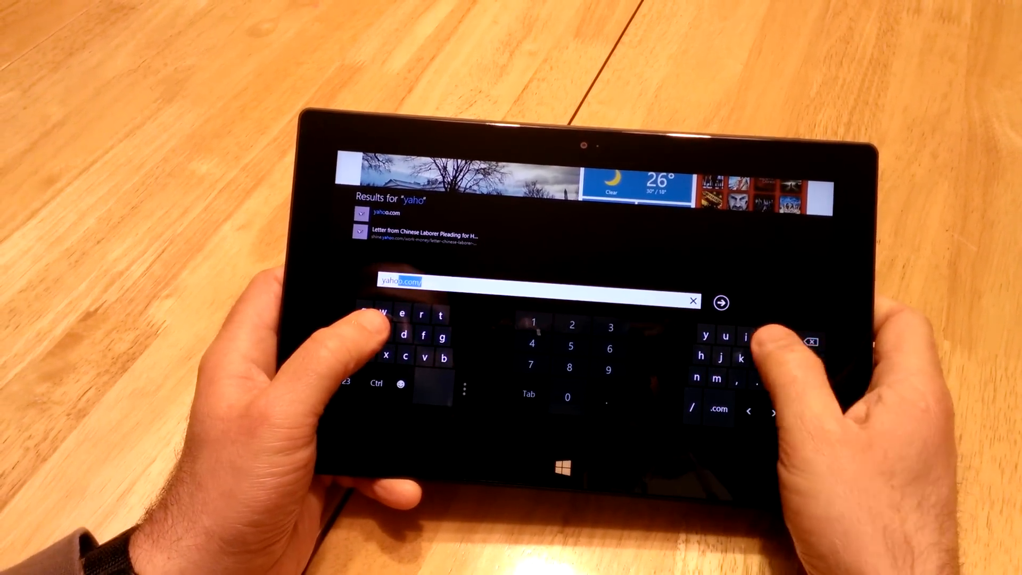
pyautogui.write('o.com')
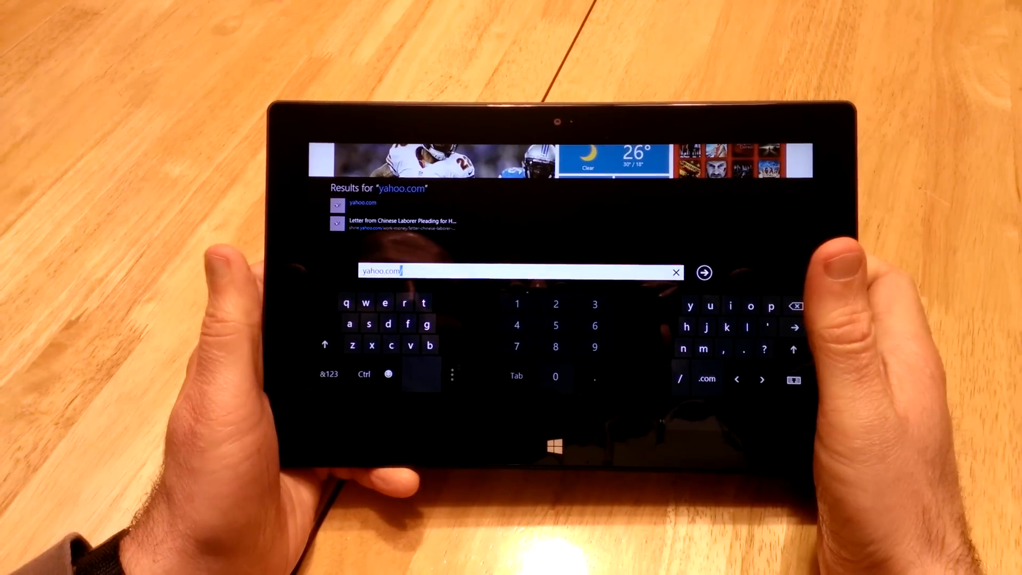
# Step: Go to yahoo.com and select the address bar to begin editing the address
pyautogui.click(704, 273)
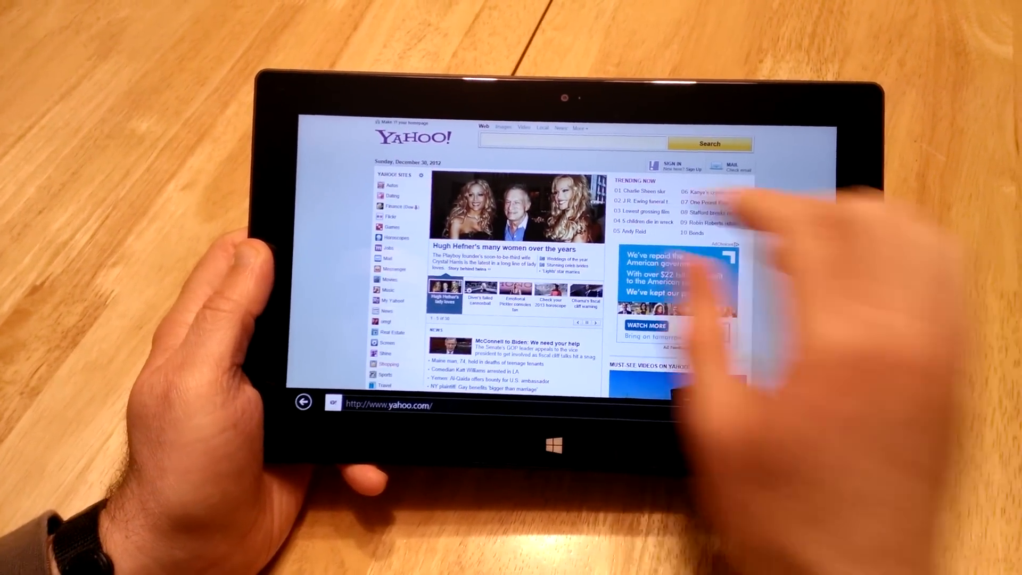
pyautogui.click(571, 143)
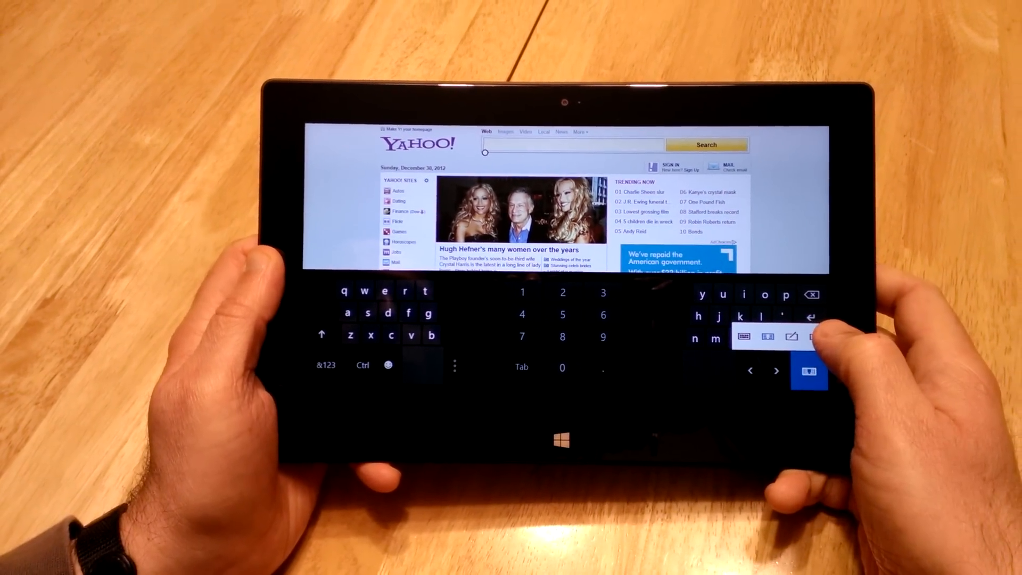
# Step: Switch to the handwriting panel and reopen the address field to write 'This is a test'
pyautogui.click(809, 371)
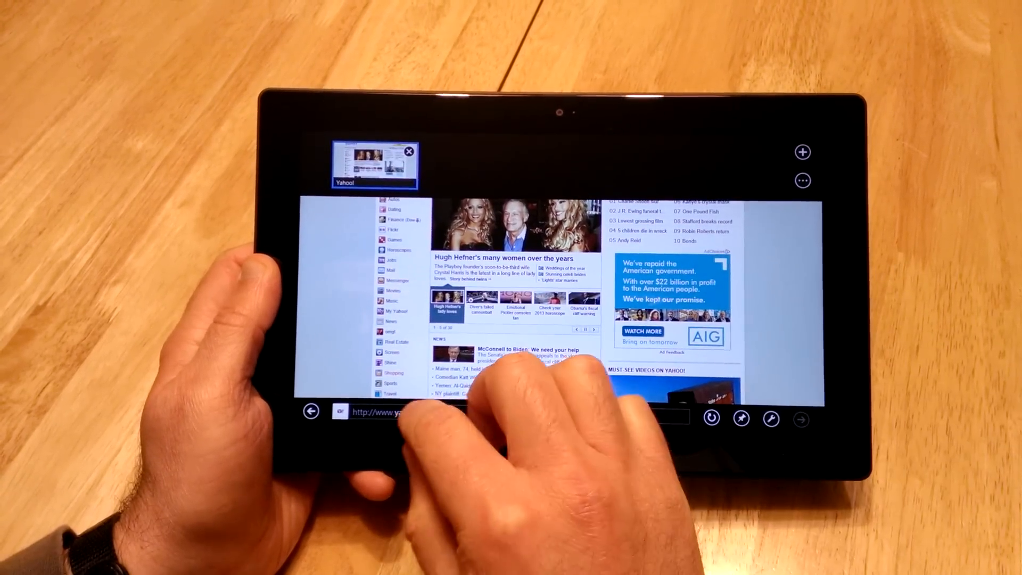
pyautogui.click(391, 411)
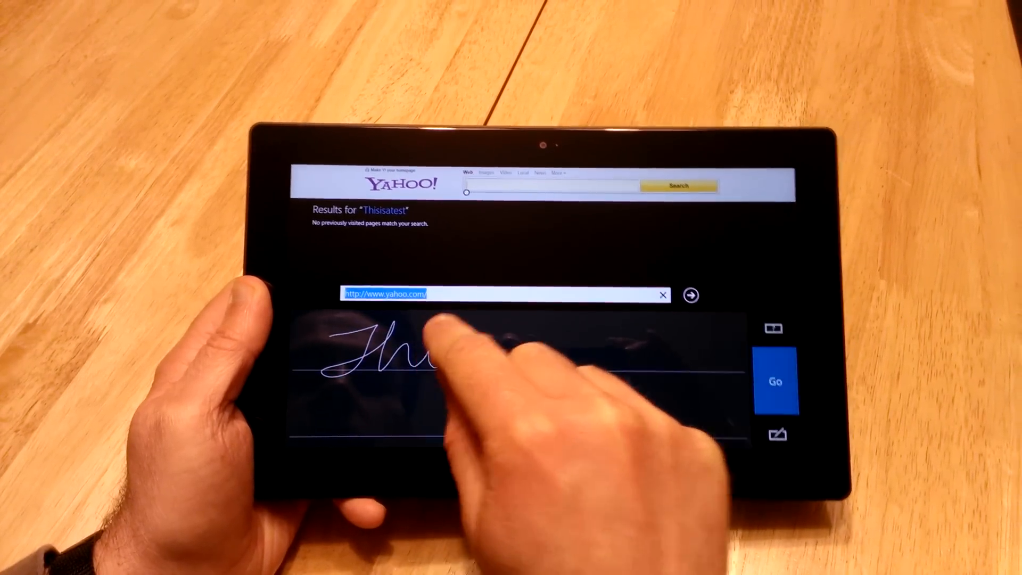
# Step: Handwrite 'This is' into the address field, then bring up the keyboard layout choices
pyautogui.write('This is')
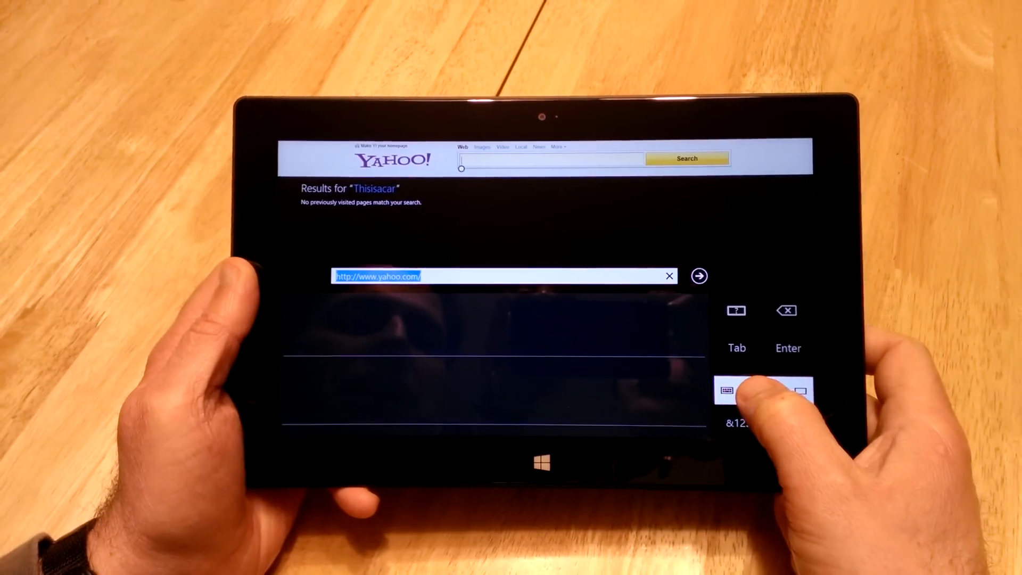
pyautogui.click(737, 391)
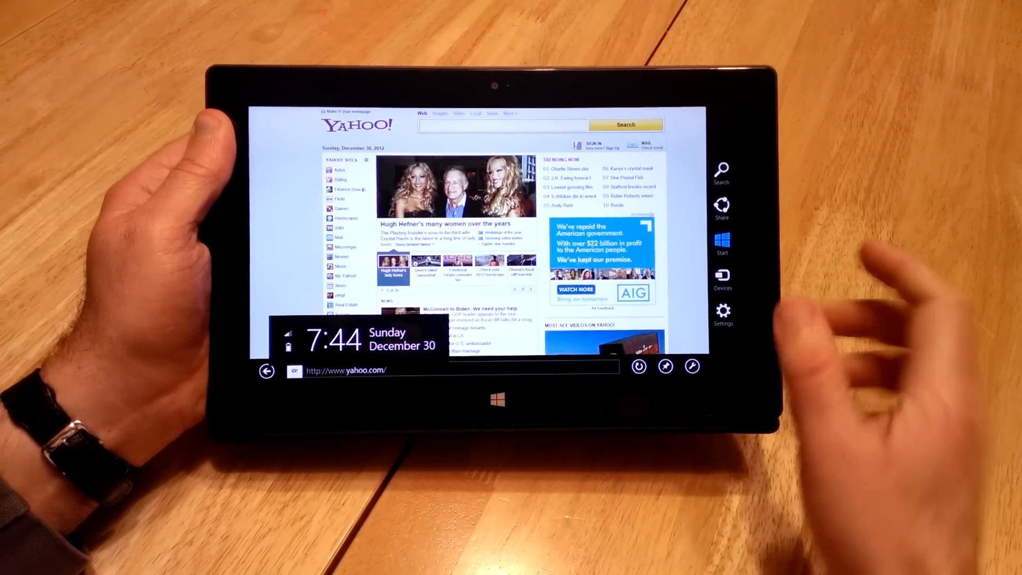
# Step: Dismiss the Yahoo page controls and return to the Windows Start screen
pyautogui.click(722, 313)
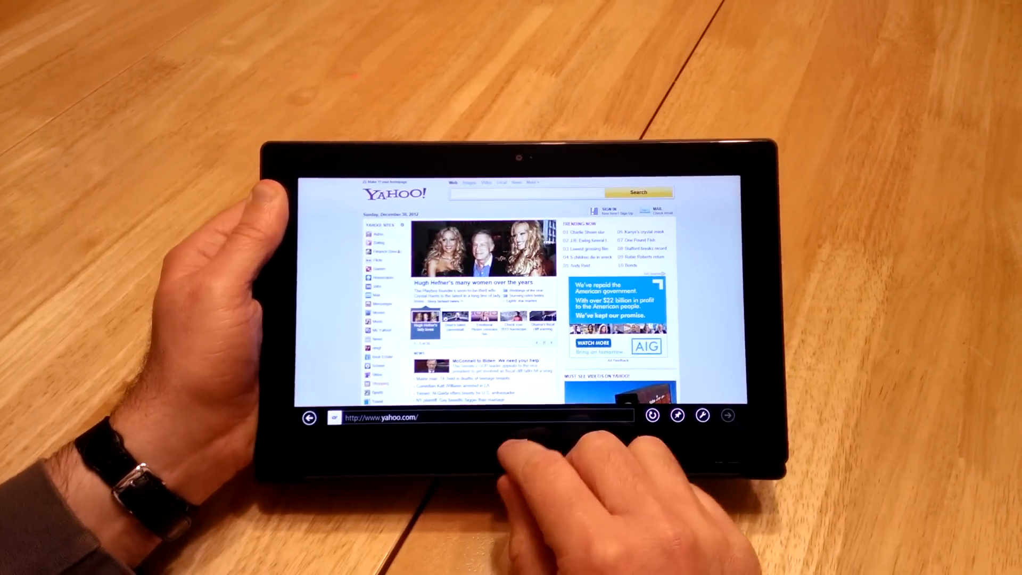
pyautogui.click(517, 455)
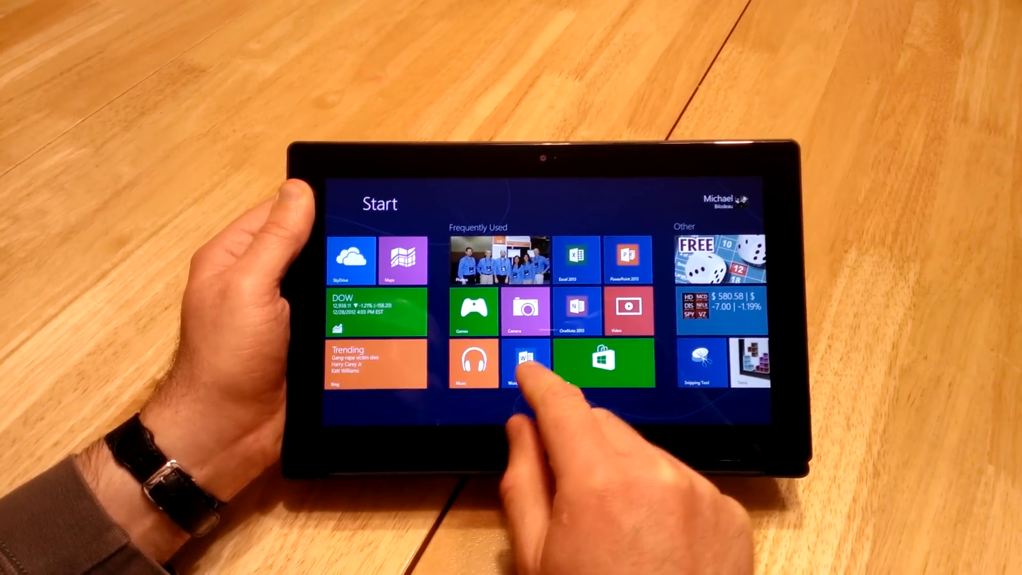
# Step: Launch Word 2013 from its Start screen tile into a blank document
pyautogui.click(528, 363)
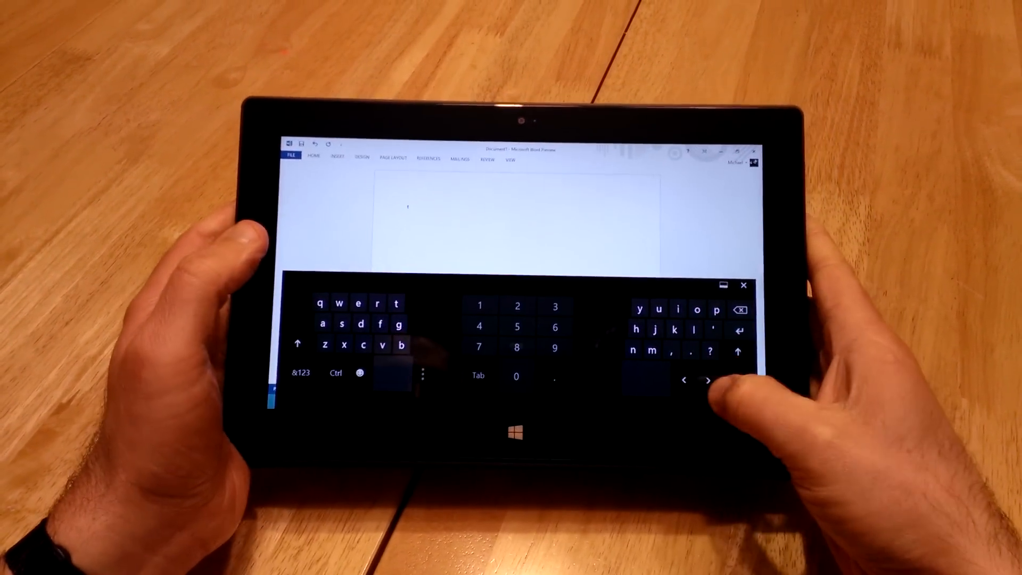
# Step: Focus the document page for the sentence 'This is a test.' and start a new line
pyautogui.click(297, 344)
pyautogui.write('This is a test.')
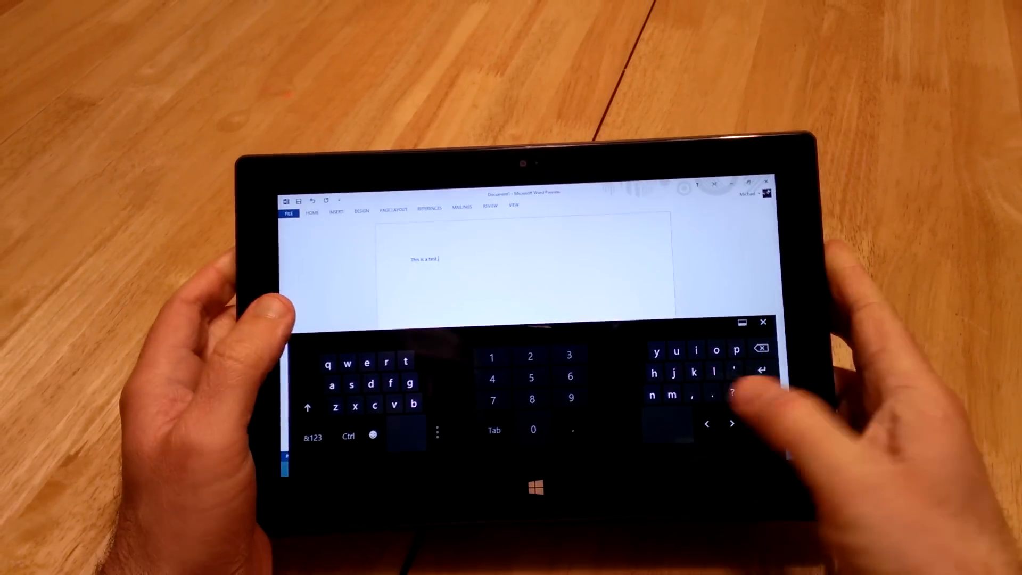
pyautogui.press('enter')
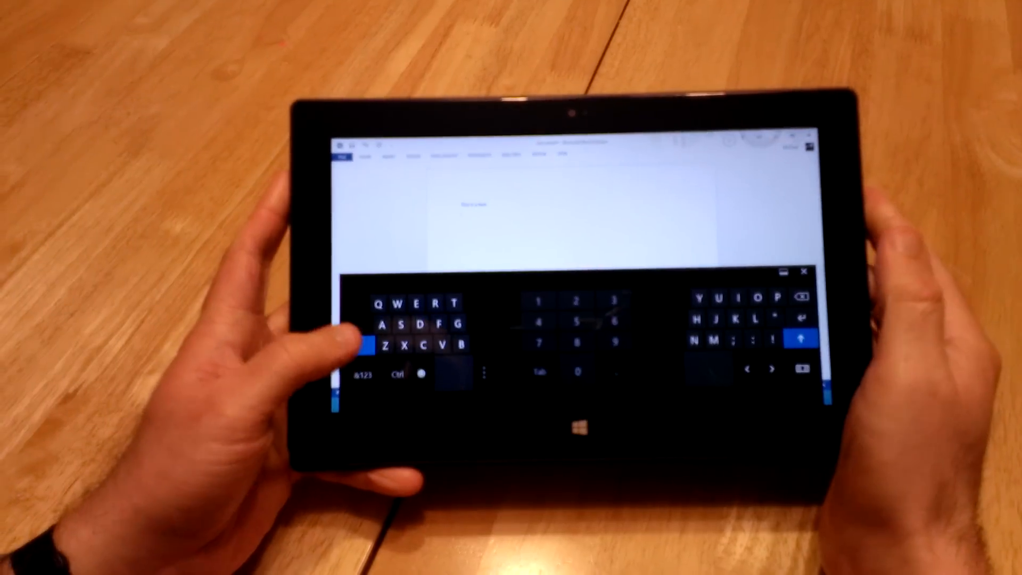
# Step: Type 'This is a test.' then 'A' on the new line and turn on capital letters
pyautogui.write('This is a test.')
pyautogui.write('TThis')
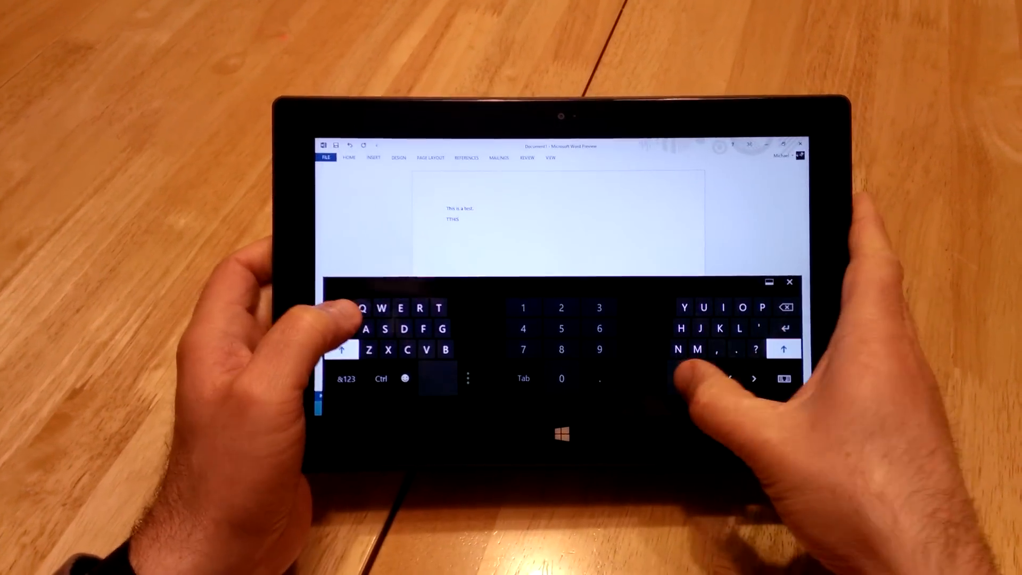
pyautogui.write('A test')
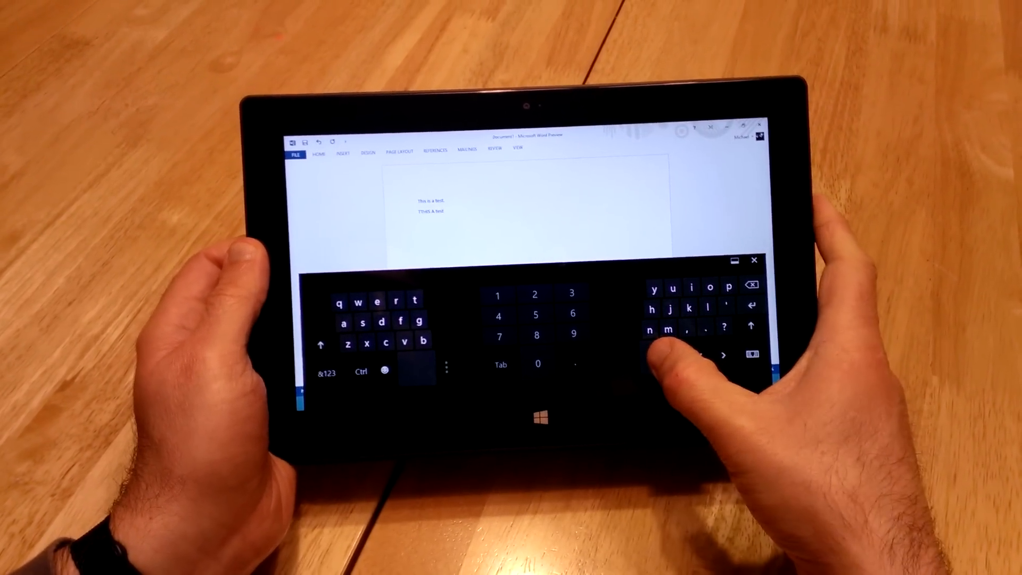
pyautogui.click(328, 349)
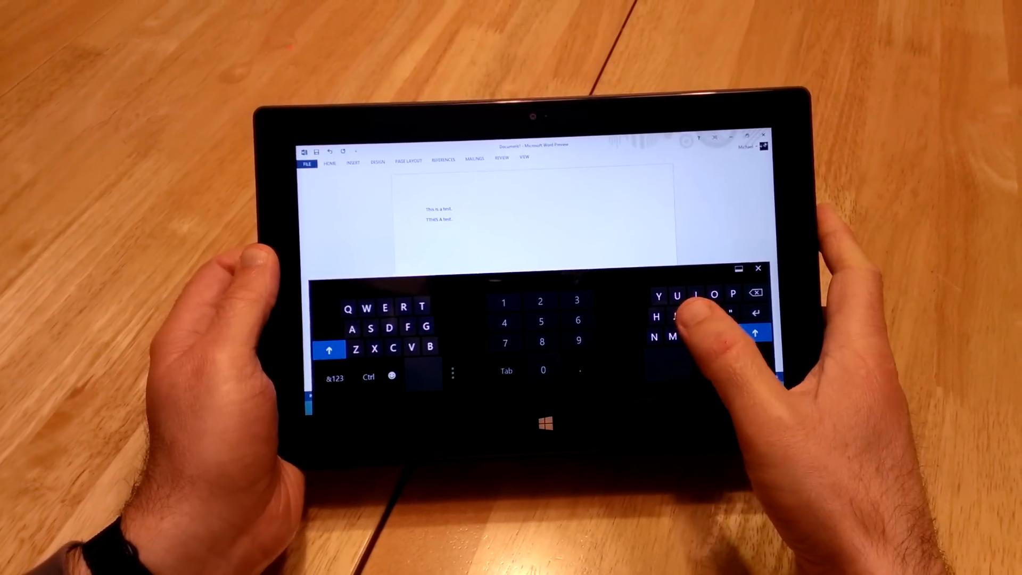